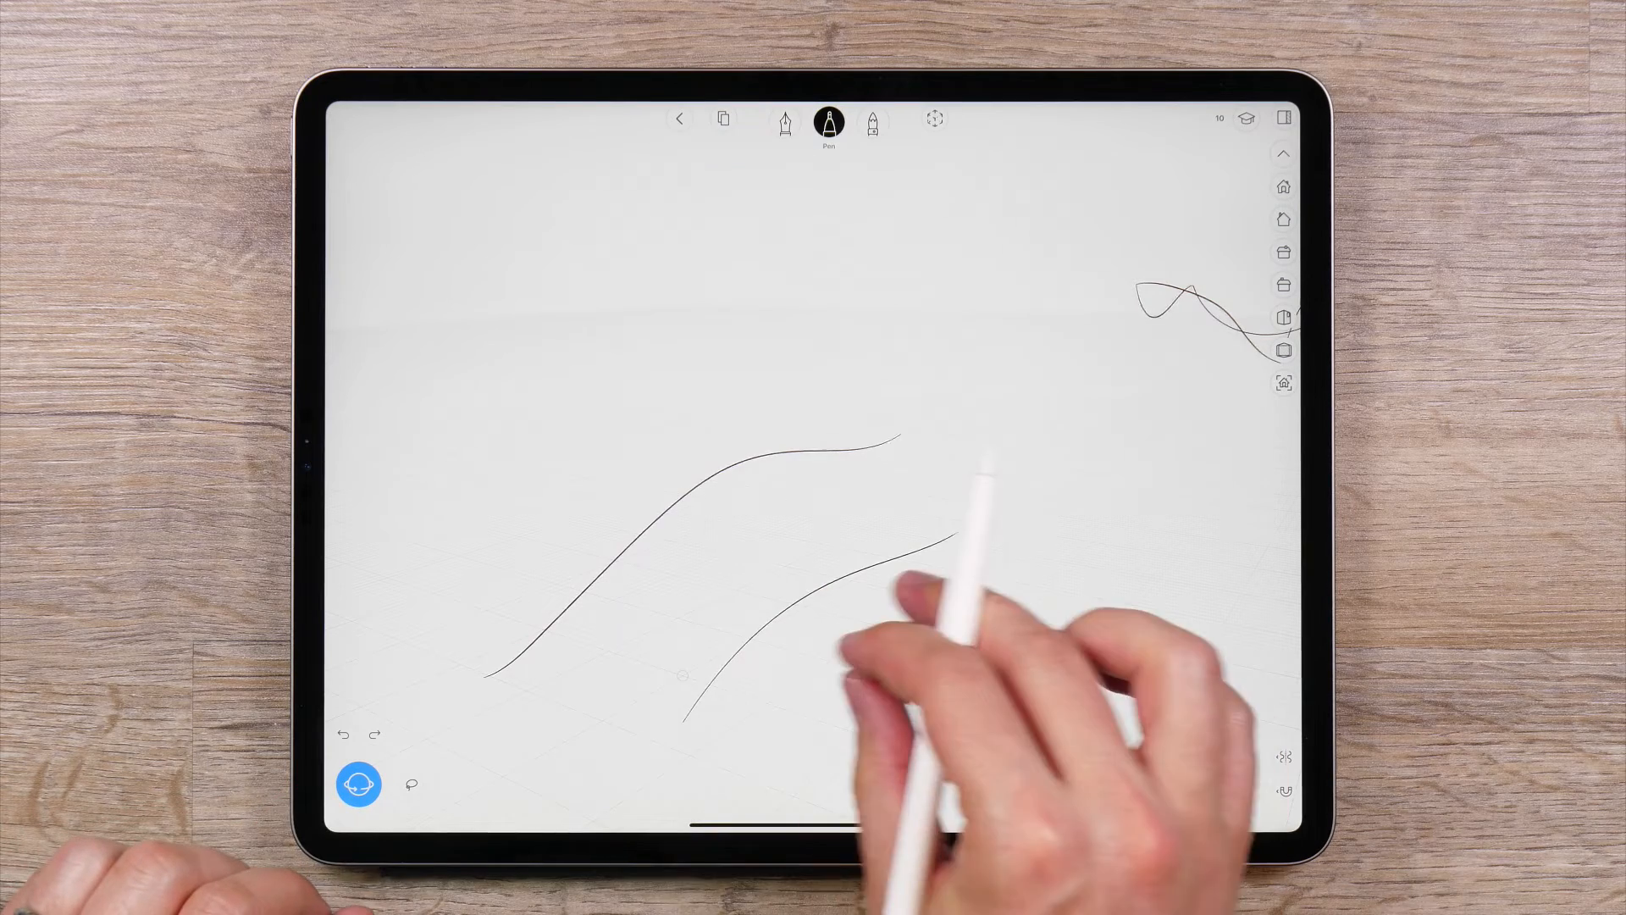
Step: Sketch the first long flowing curve across the drawing plane with the Pen tool
click(357, 784)
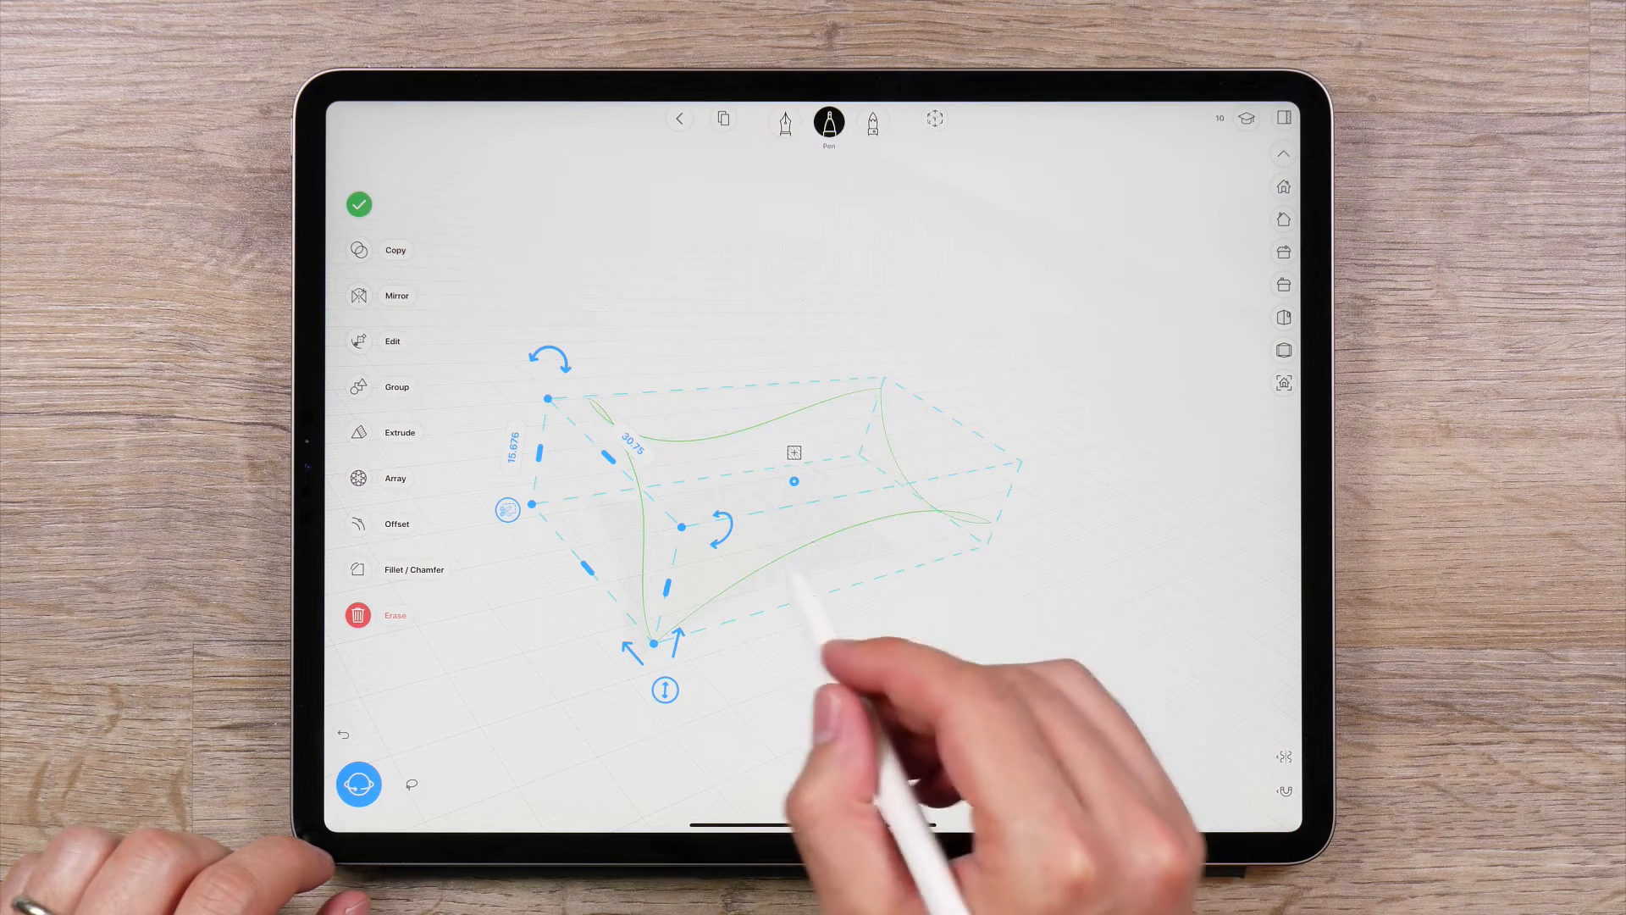
Step: Confirm the loft with the green checkmark, leaving a solid green surface across the four curves
click(358, 204)
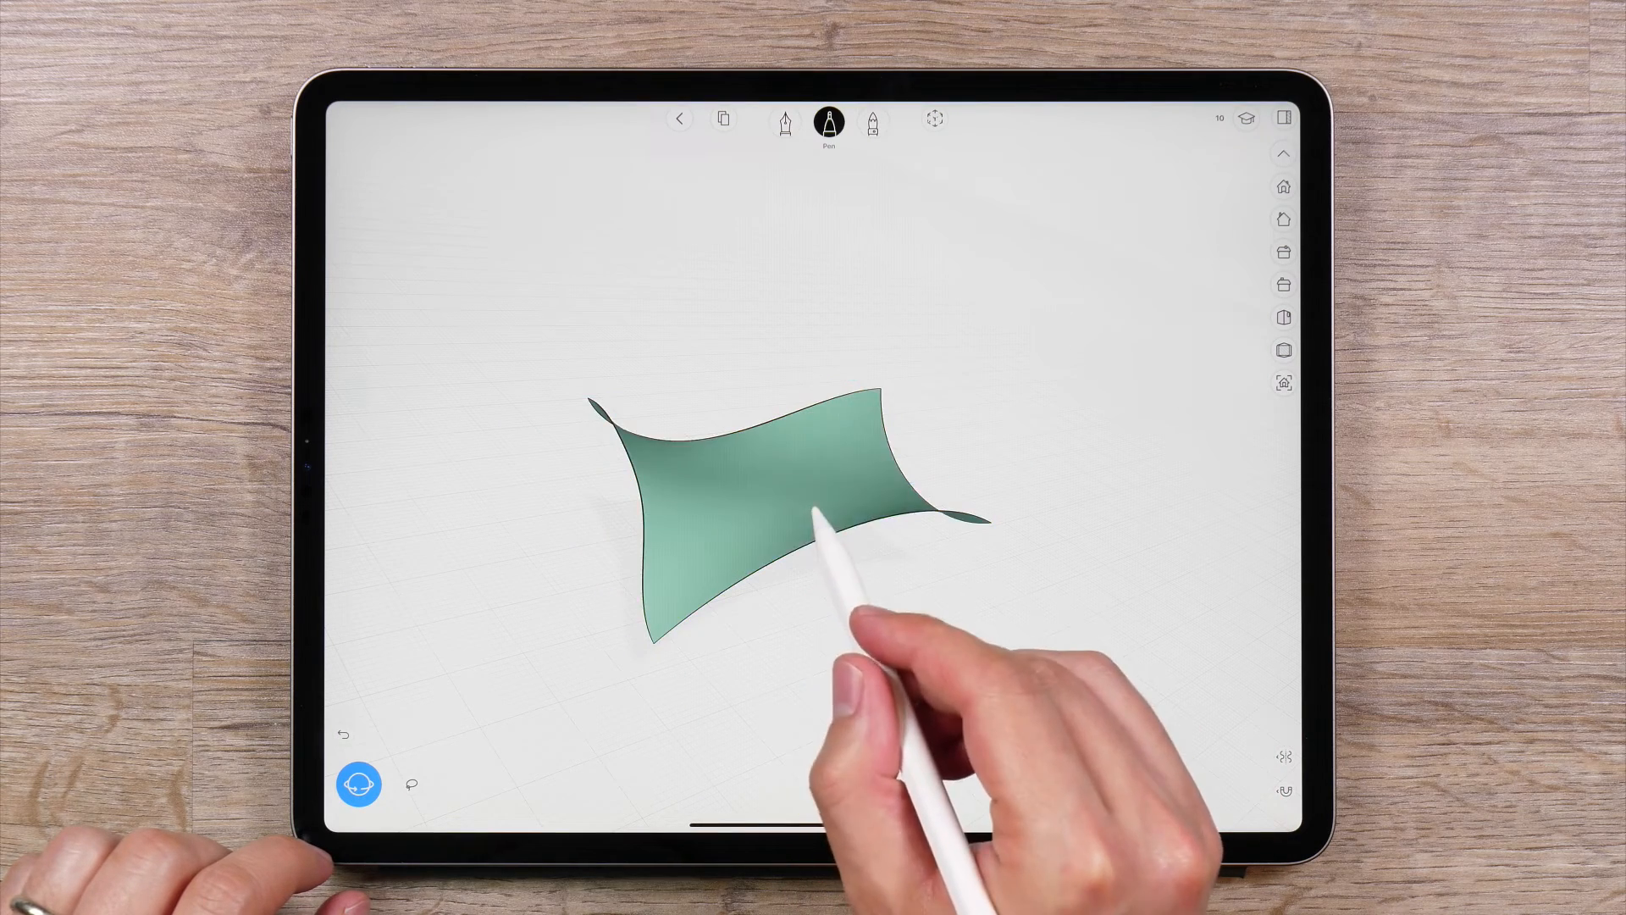